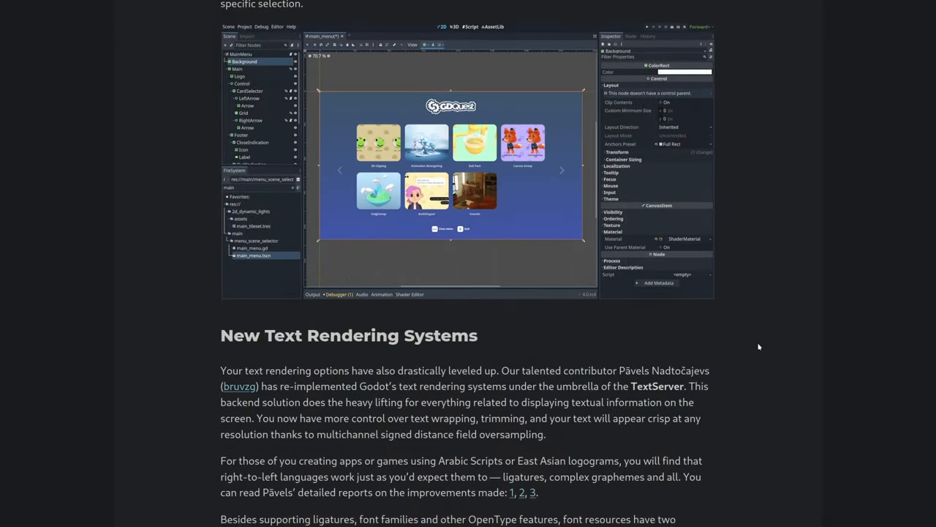
Scroll the release article past TextServer and Theme Editor, then bring up the Disco Elysium dialogue reference
scroll("down", 3)
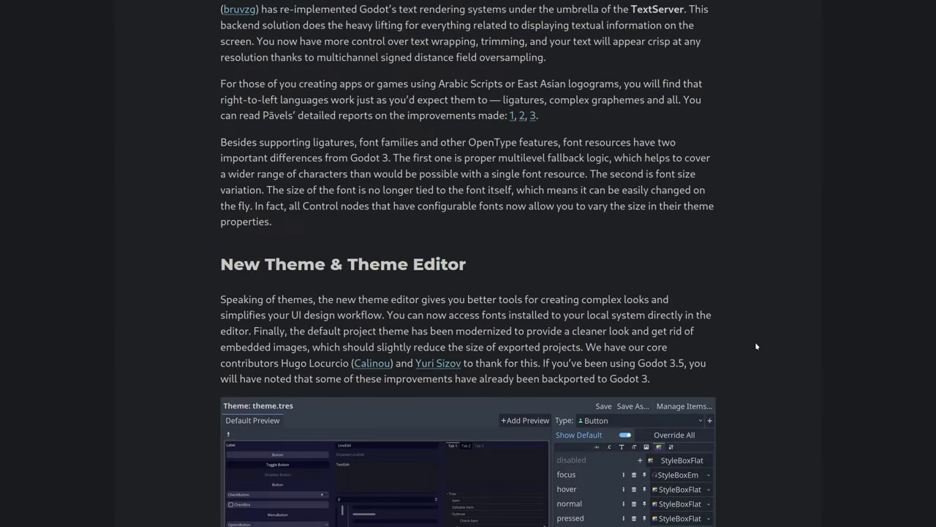
scroll("down", 3)
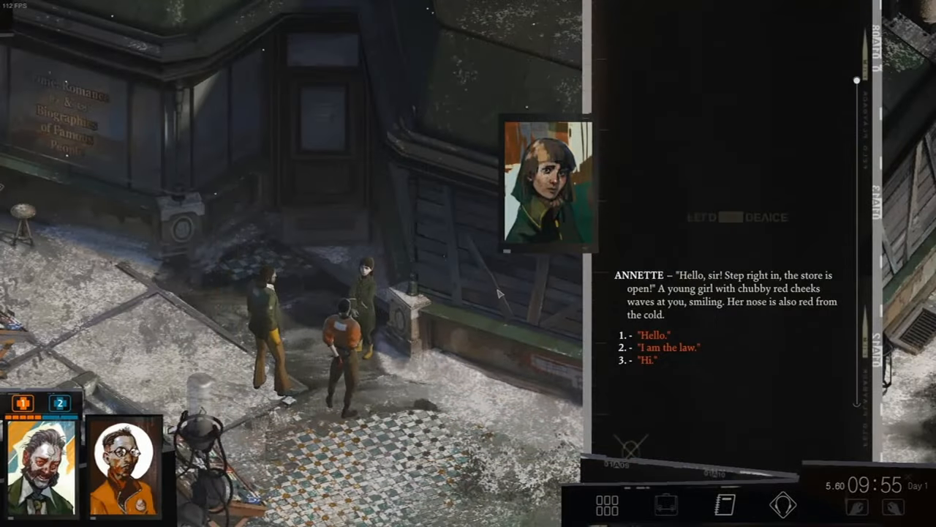
left_click(648, 335)
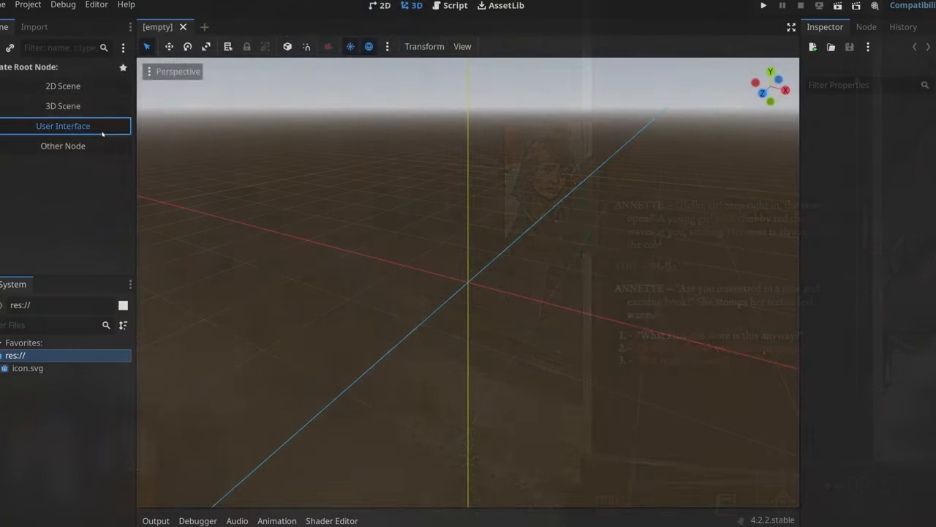
Pick User Interface as scene root and open main.tscn with Panel, dialogue and Button
left_click(63, 126)
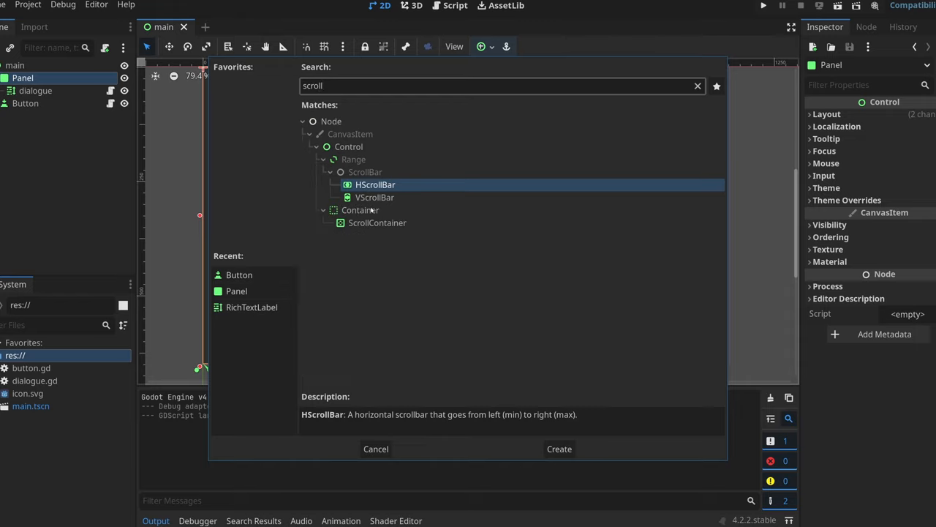
left_click(377, 222)
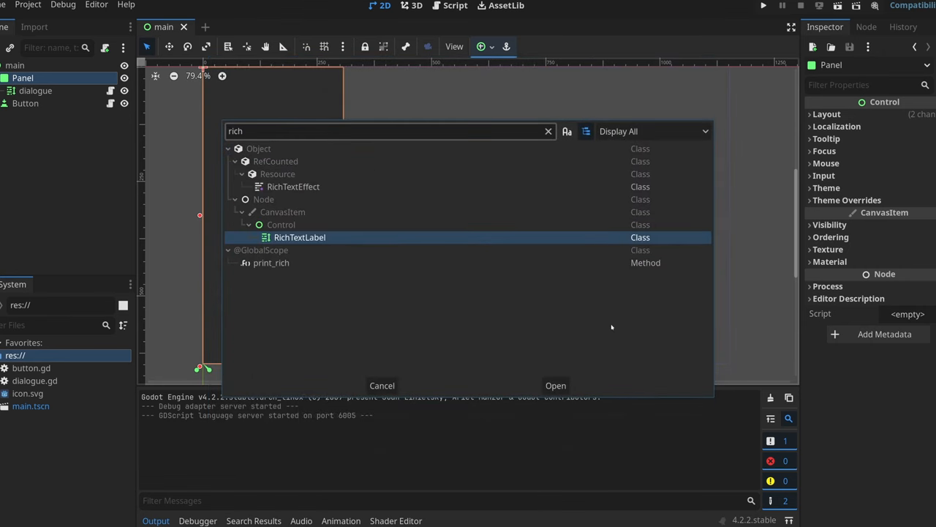
Read the RichTextLabel, Range and VScrollBar docs, finding get_vS, get_value and get_max
left_click(555, 385)
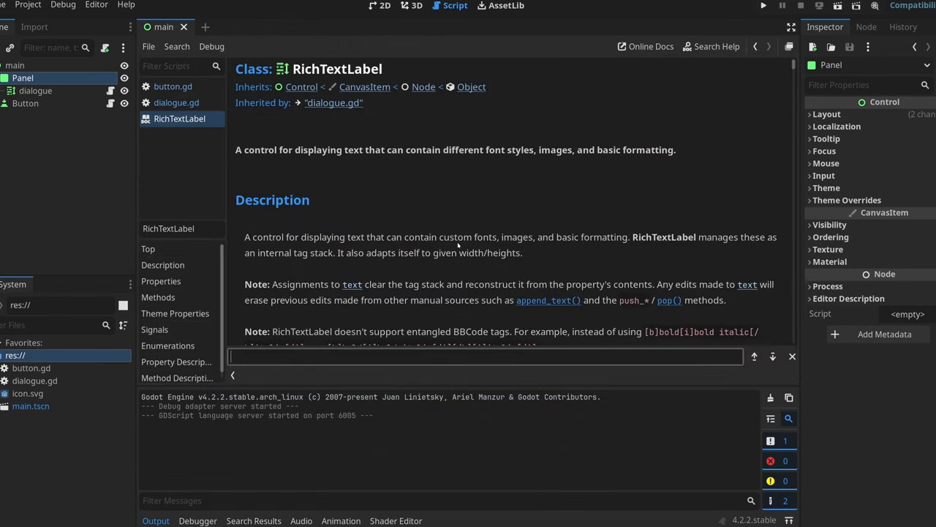
type("get_vS")
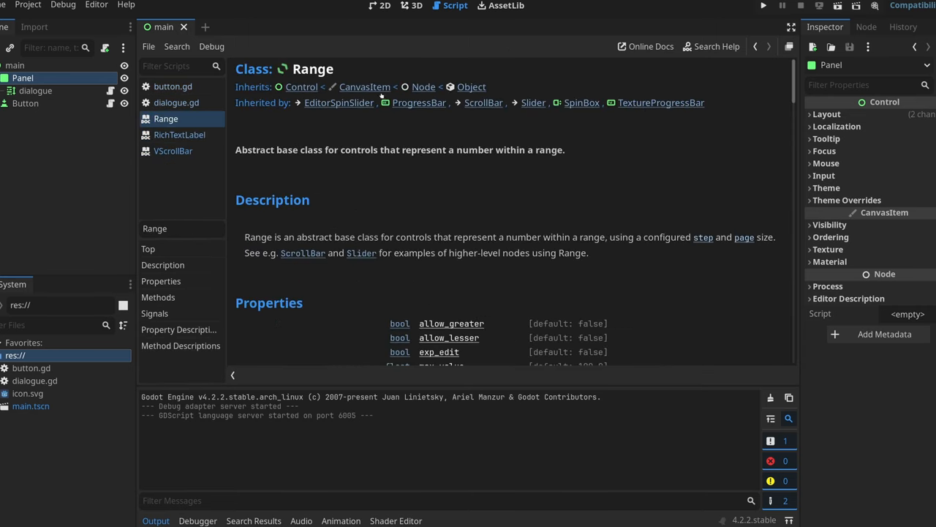
type("get_value")
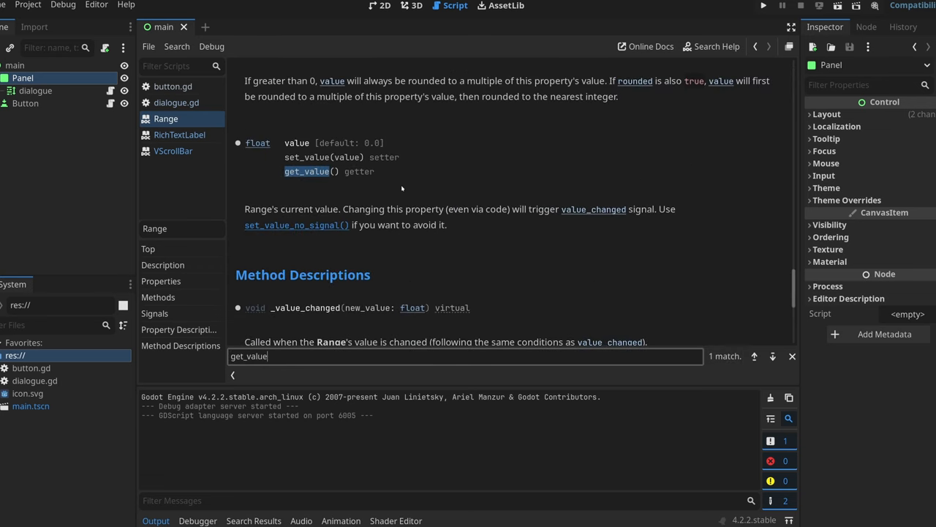
type("get_max")
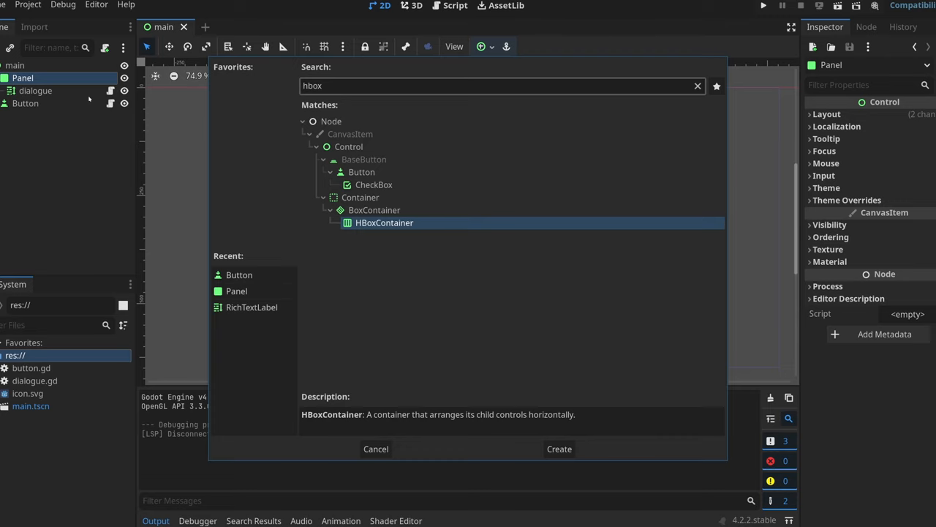
Group dialogue inside a VBoxContainer named vb and create a second RichTextLabel
left_click(559, 448)
type("utton")
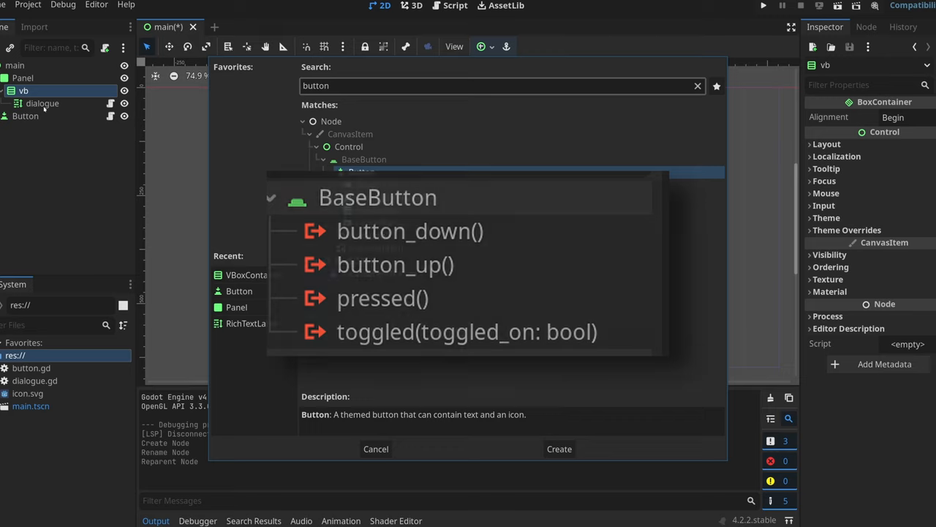
type("richte")
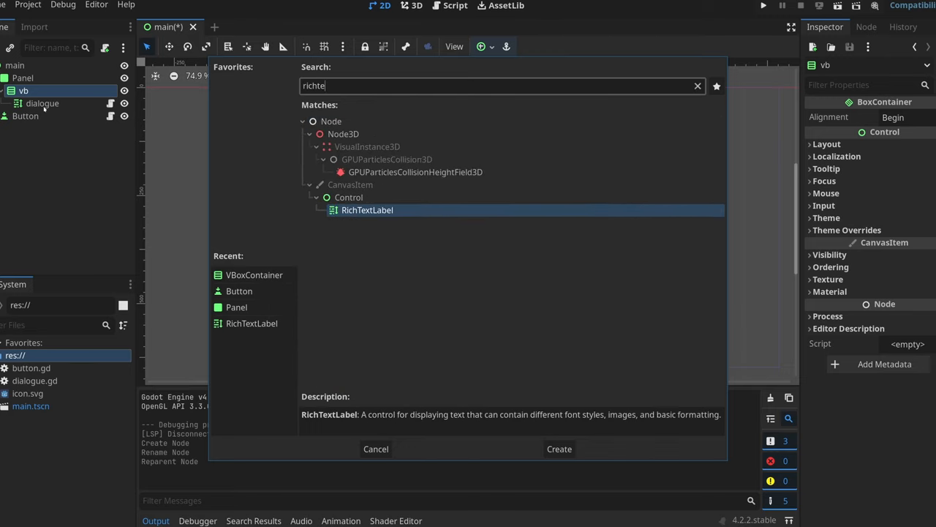
left_click(559, 448)
type("choice")
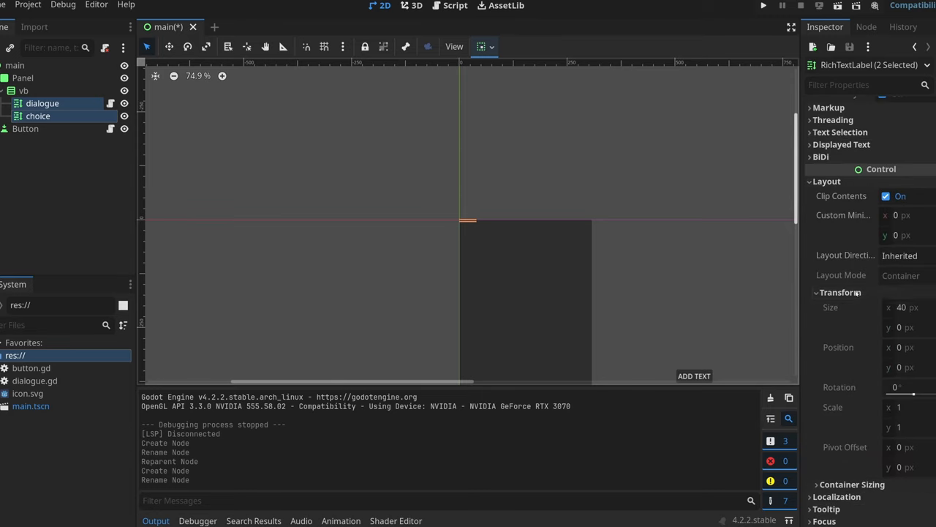
Set dialogue and choice vertical size flags to Expand and apply Full Rect to vb
left_click(839, 292)
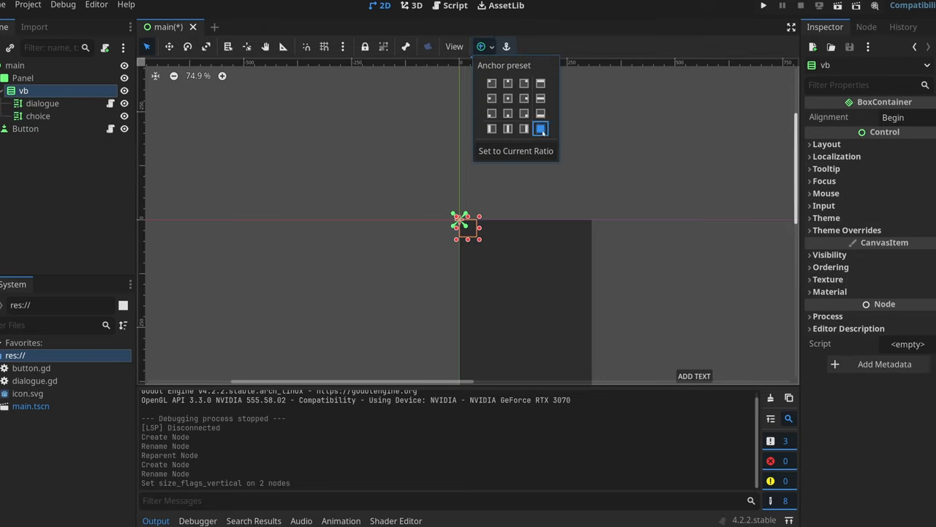
left_click(540, 128)
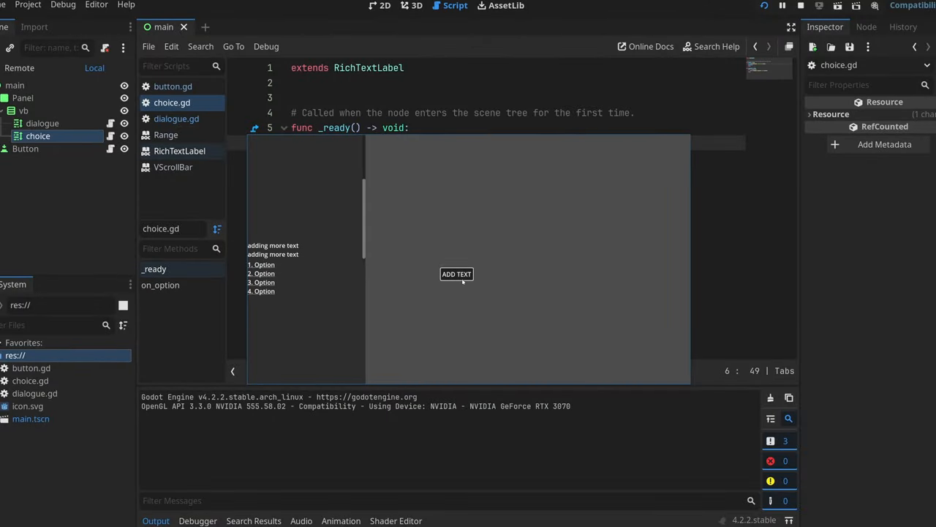
Add add_t to dialogue.gd for clicked options, then test appending a dialogue line in the running scene
left_click(456, 274)
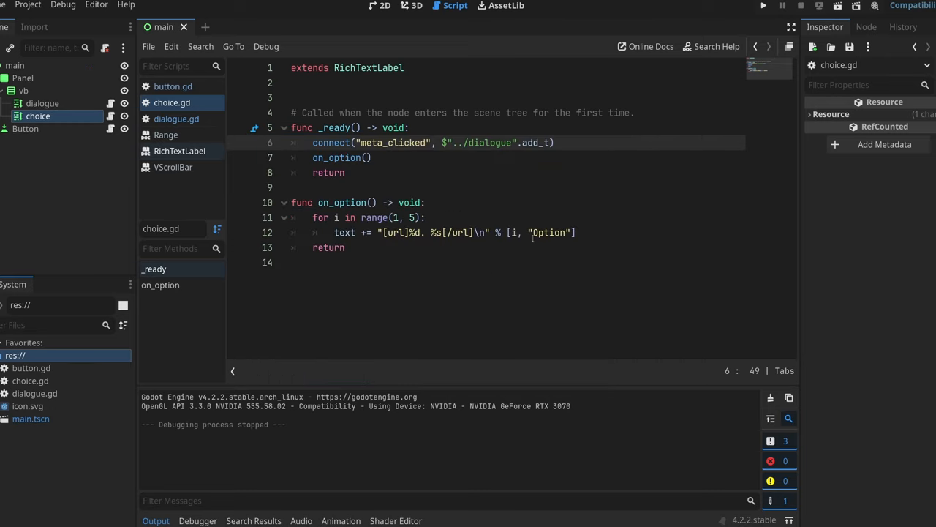
left_click(177, 119)
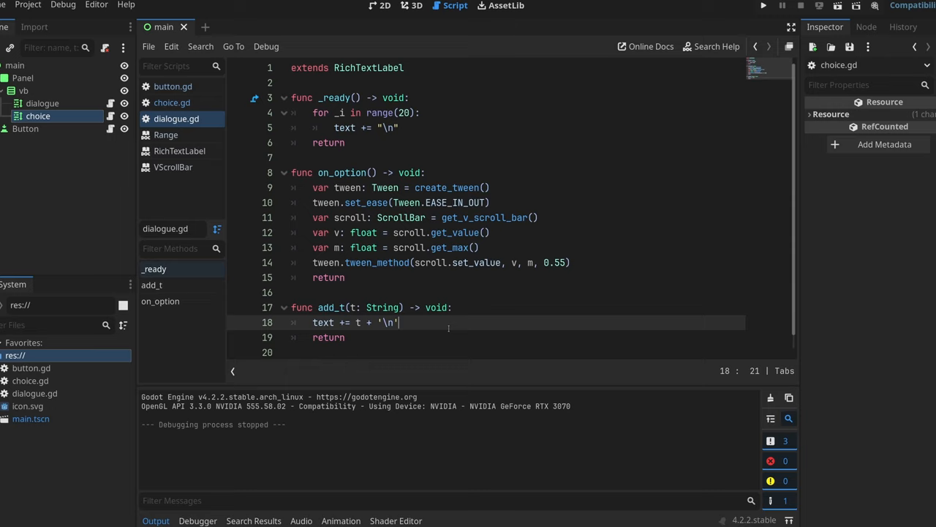
type("on_")
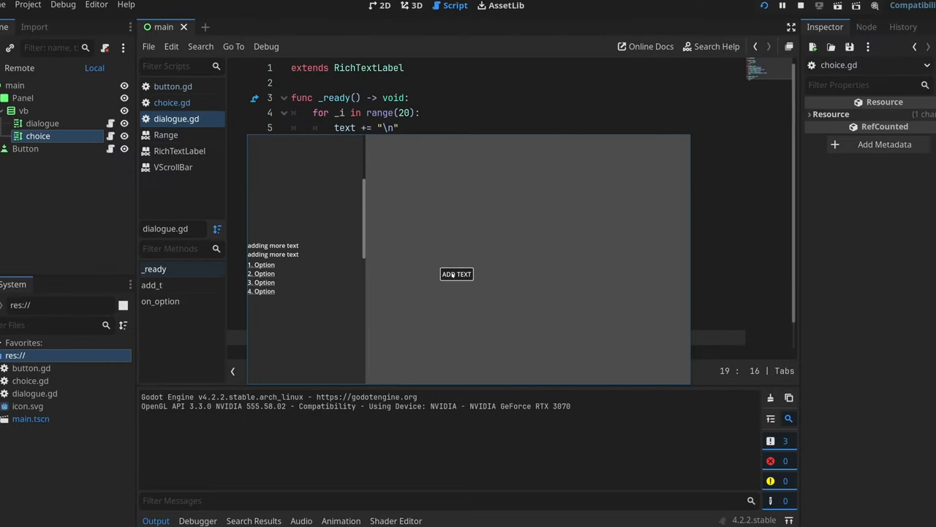
left_click(456, 273)
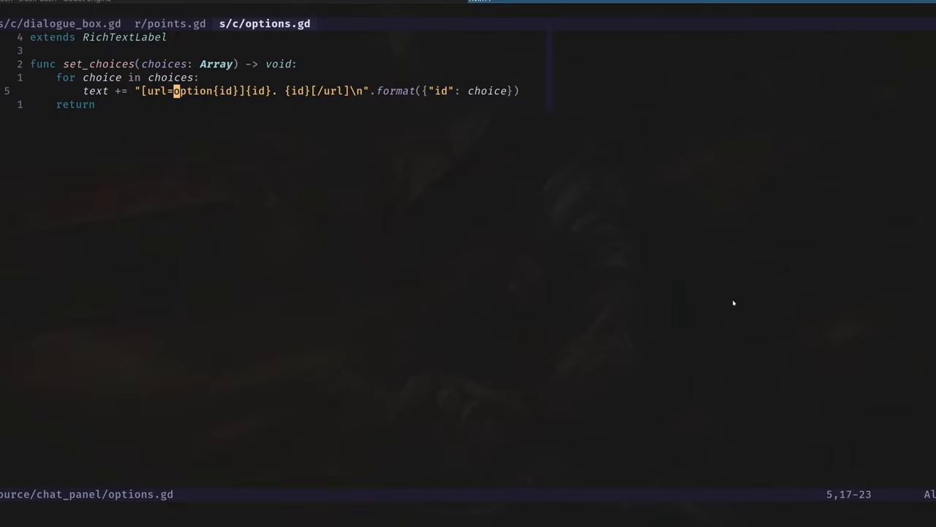
Number choices in options.gd with 'var i: int = 1', save, then switch to dialogue_box.gd
type("var i: int = 1")
type("\": i, \"i")
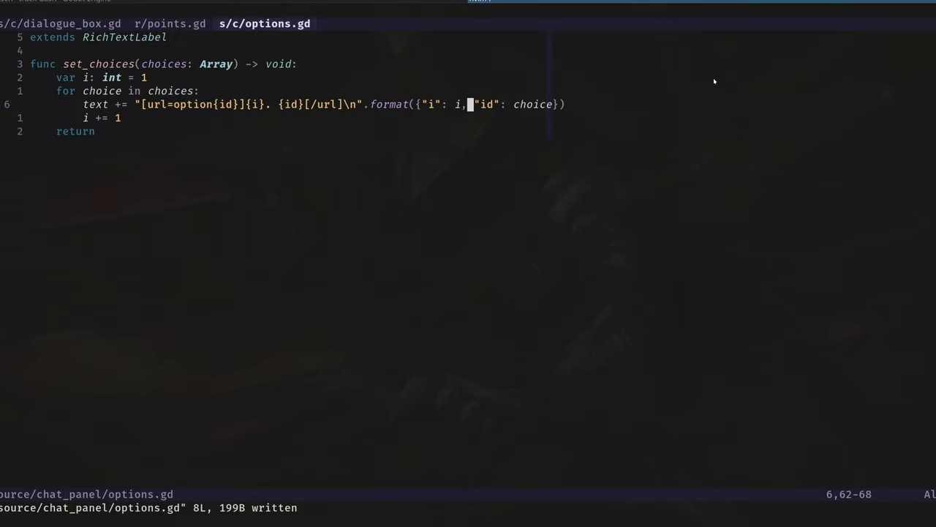
left_click(57, 24)
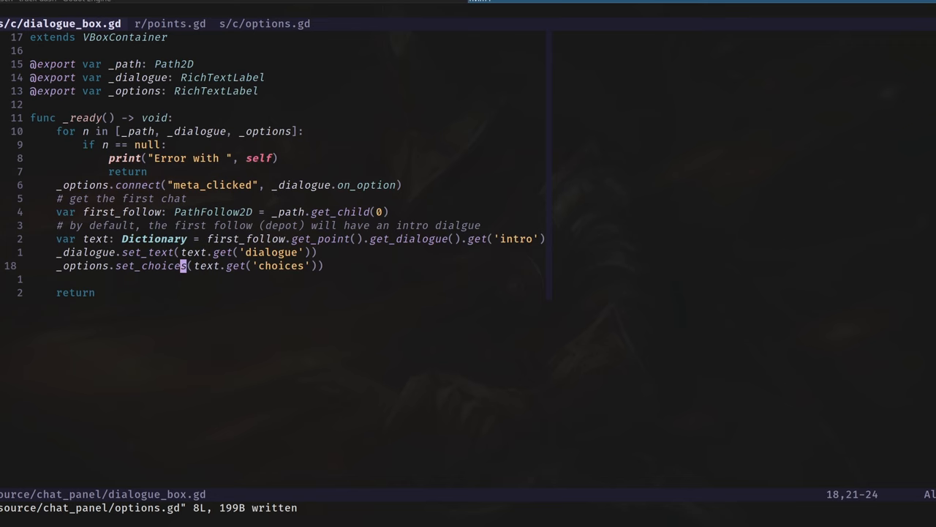